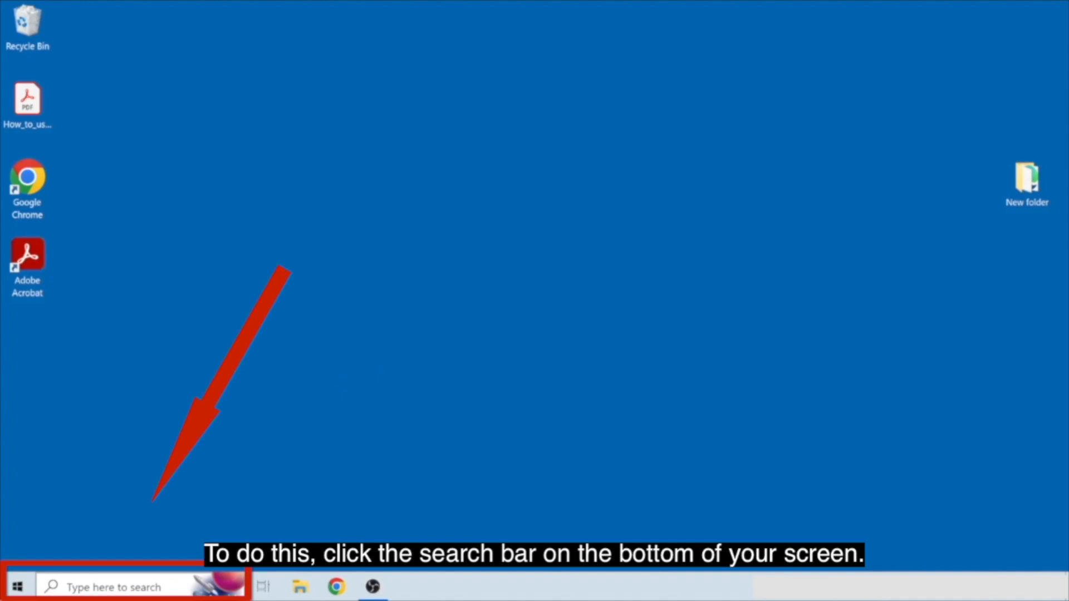
Step: Search the computer for 'acrobat'
left_click(116, 586)
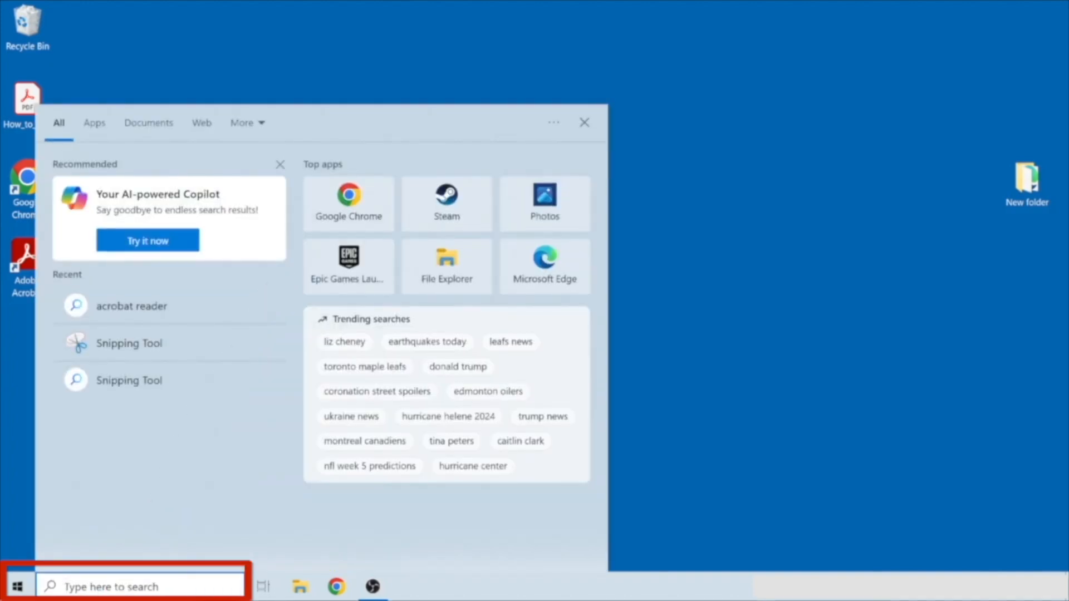
type("acro")
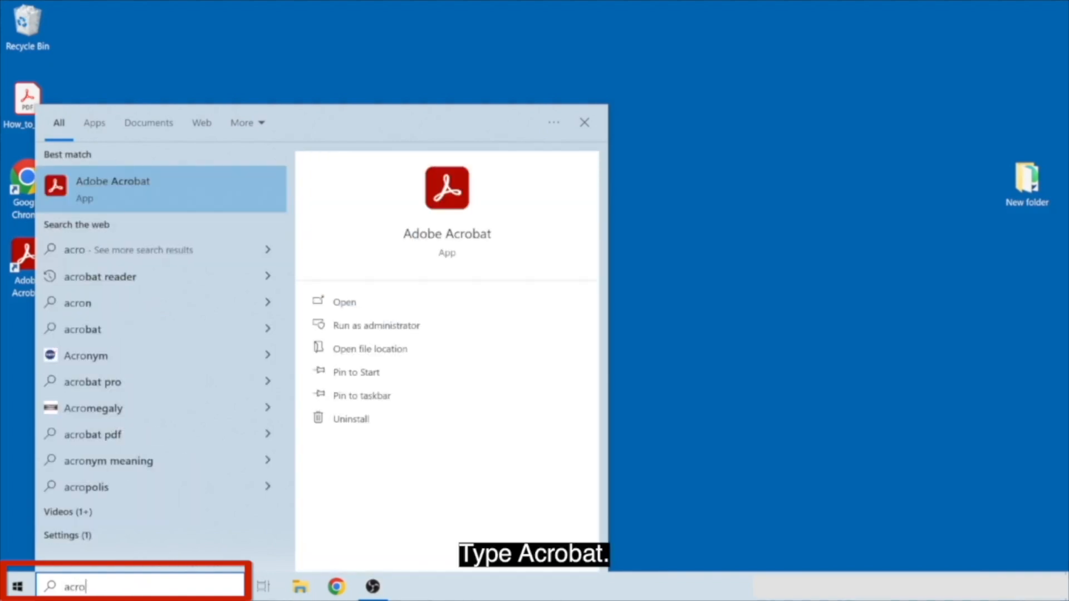
type("bat")
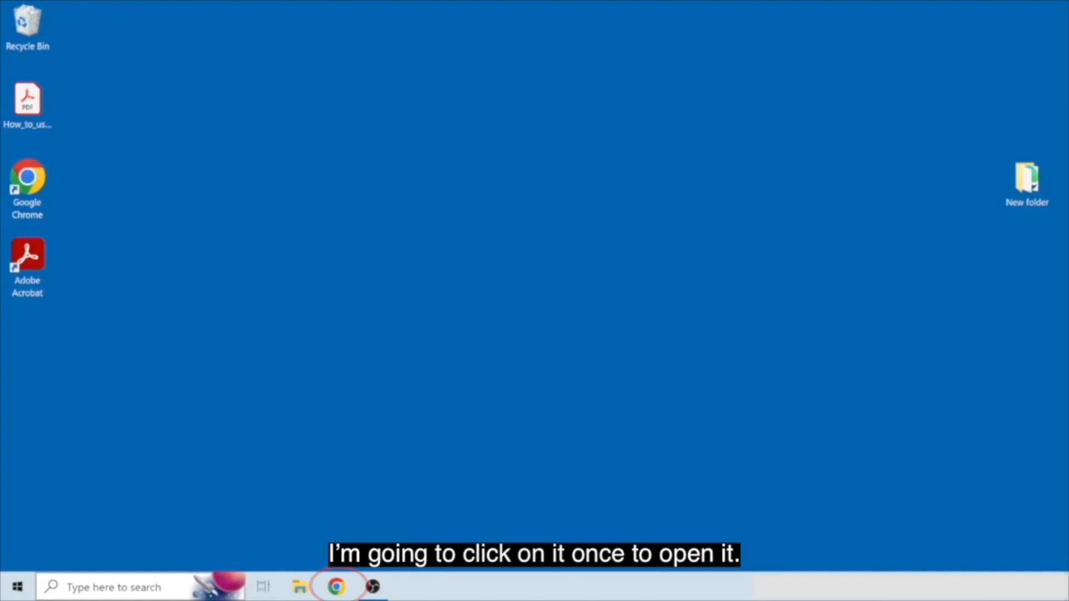
Step: Launch Chrome and load the get.adobe.com/reader download page
left_click(335, 586)
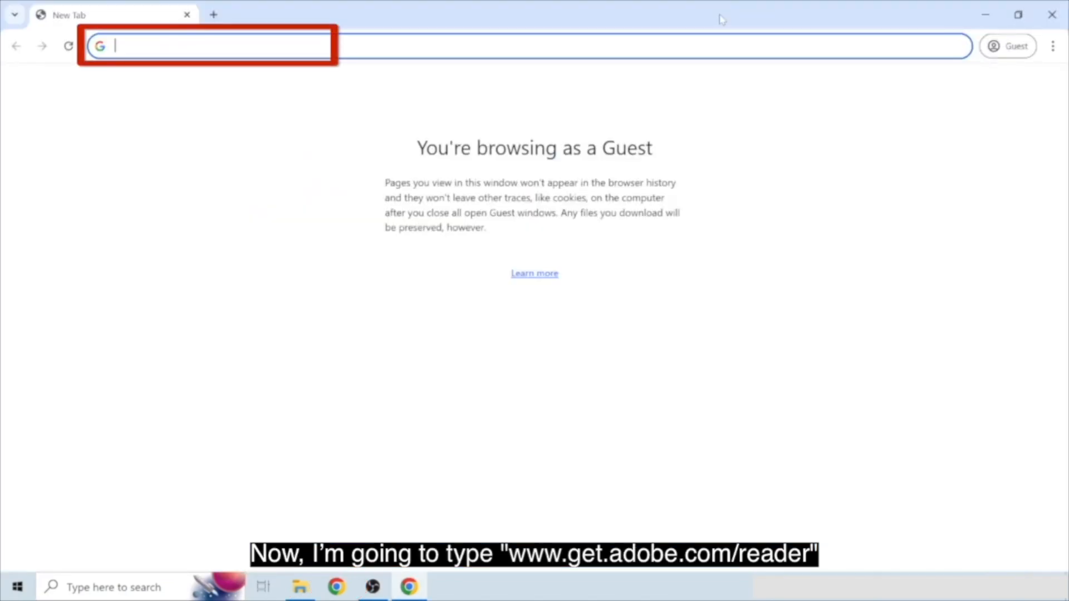
type("www.get")
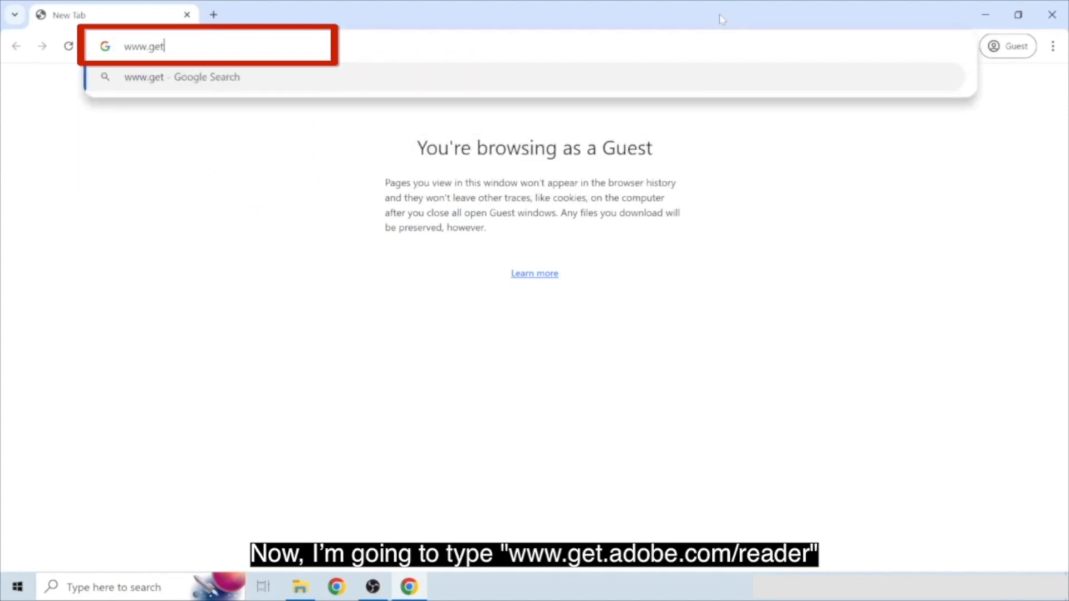
type(".a")
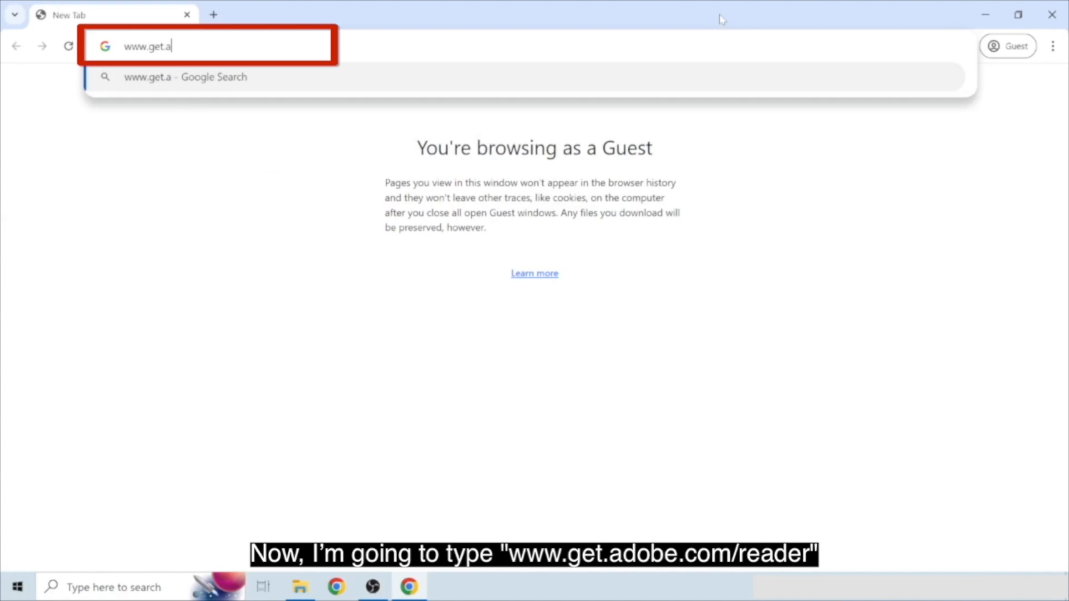
type("dobe.")
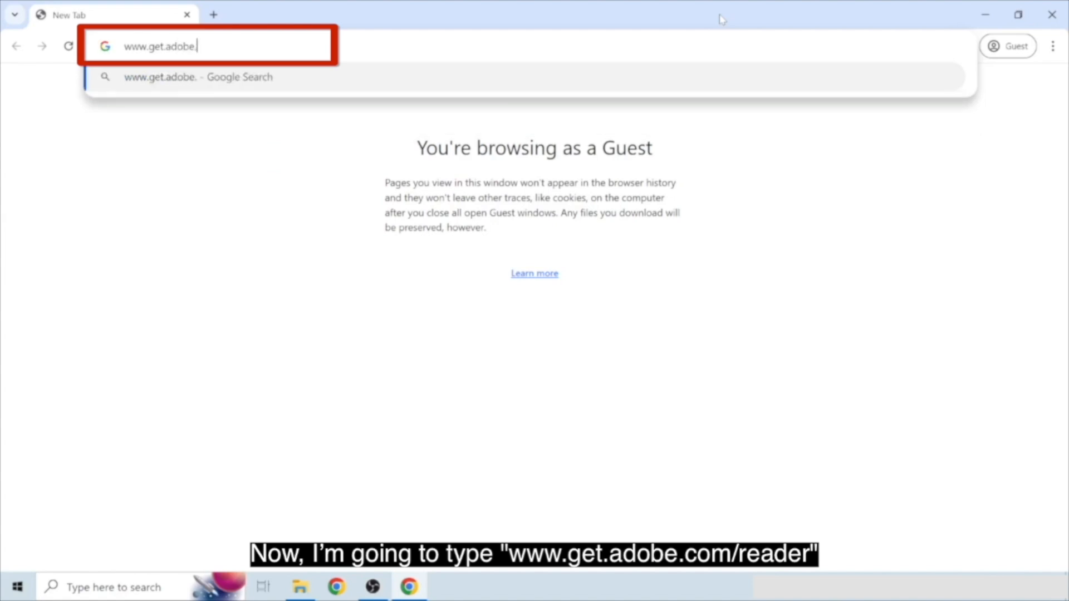
type("com")
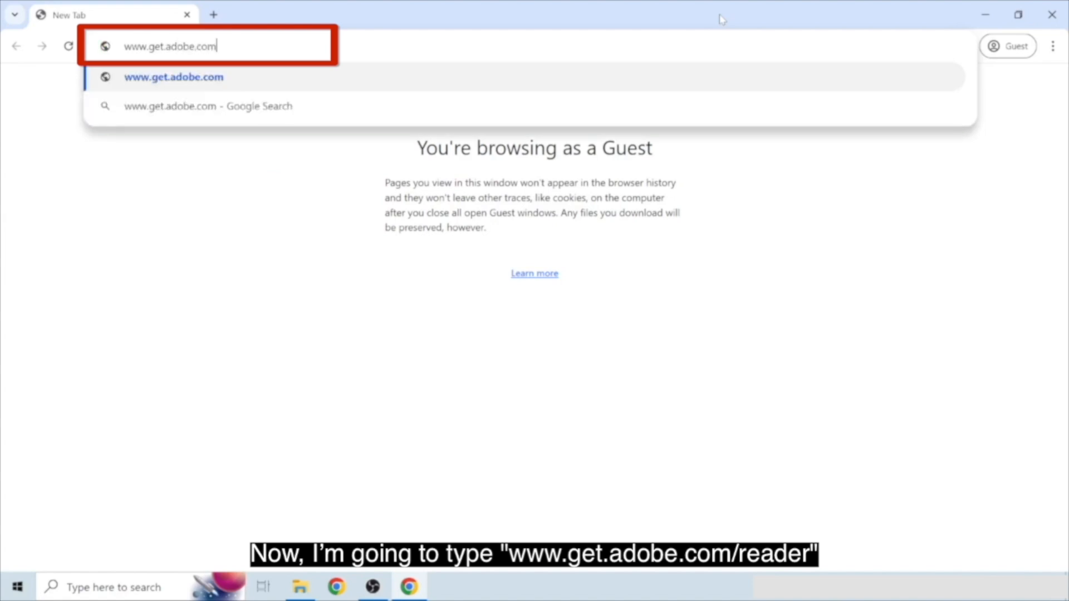
type("/reader")
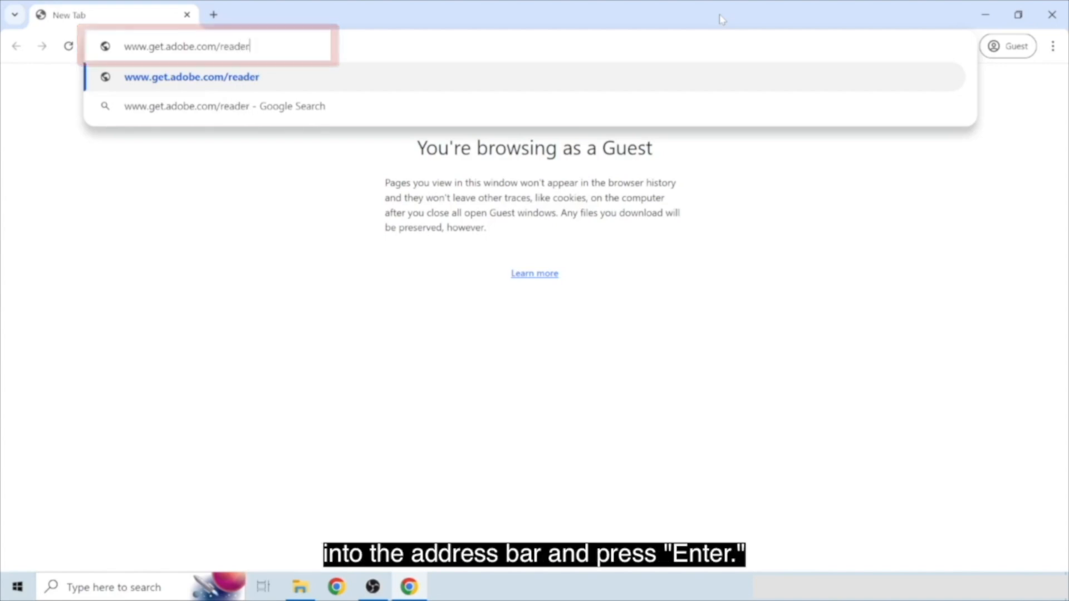
key("Return")
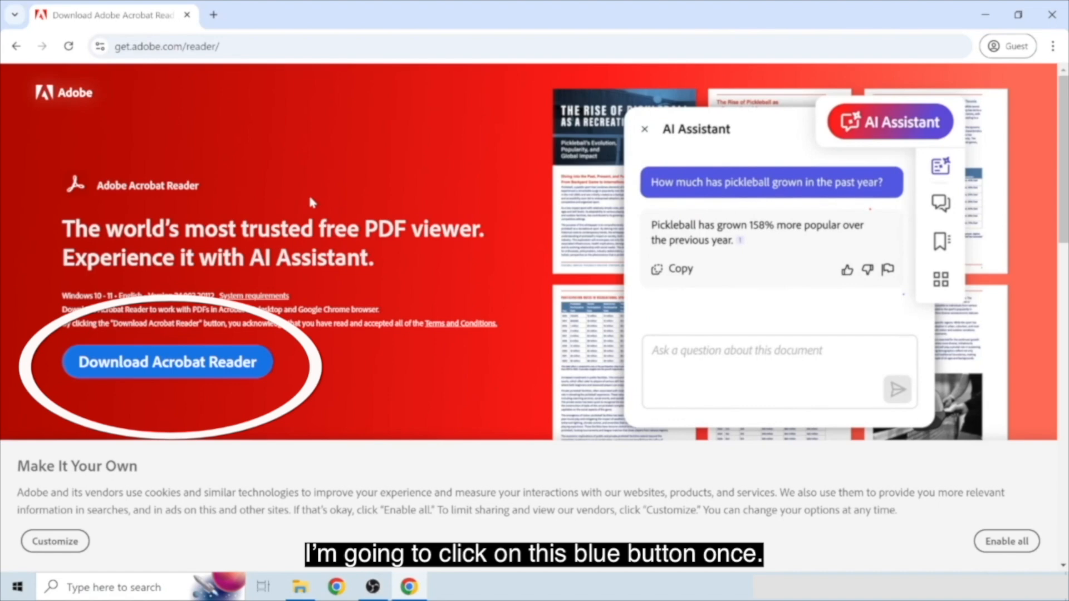
Step: Download the Reader_en_install installer and save it to Downloads
left_click(167, 361)
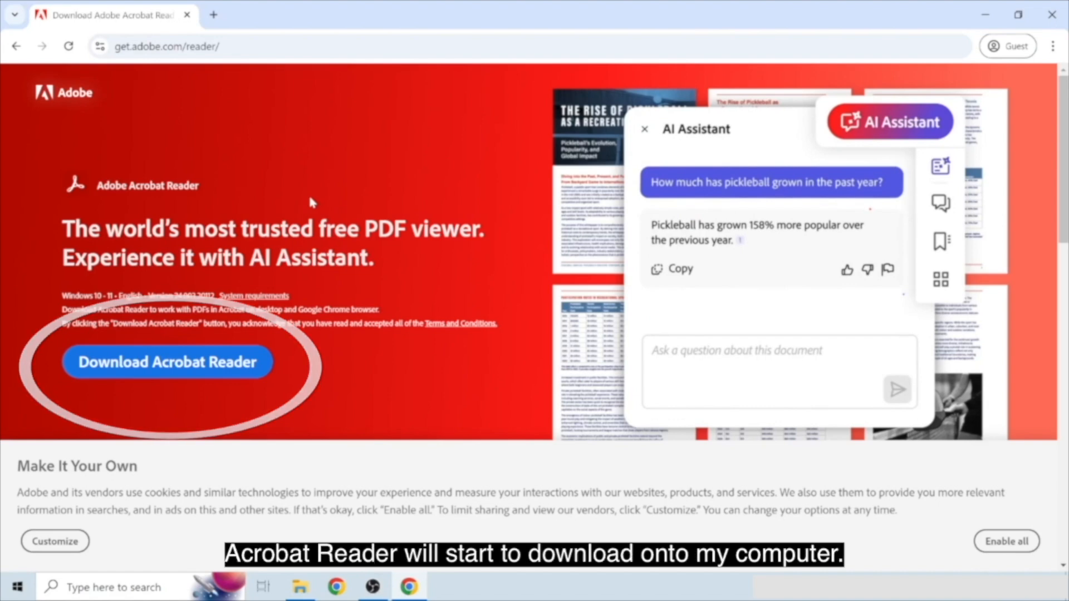
left_click(167, 361)
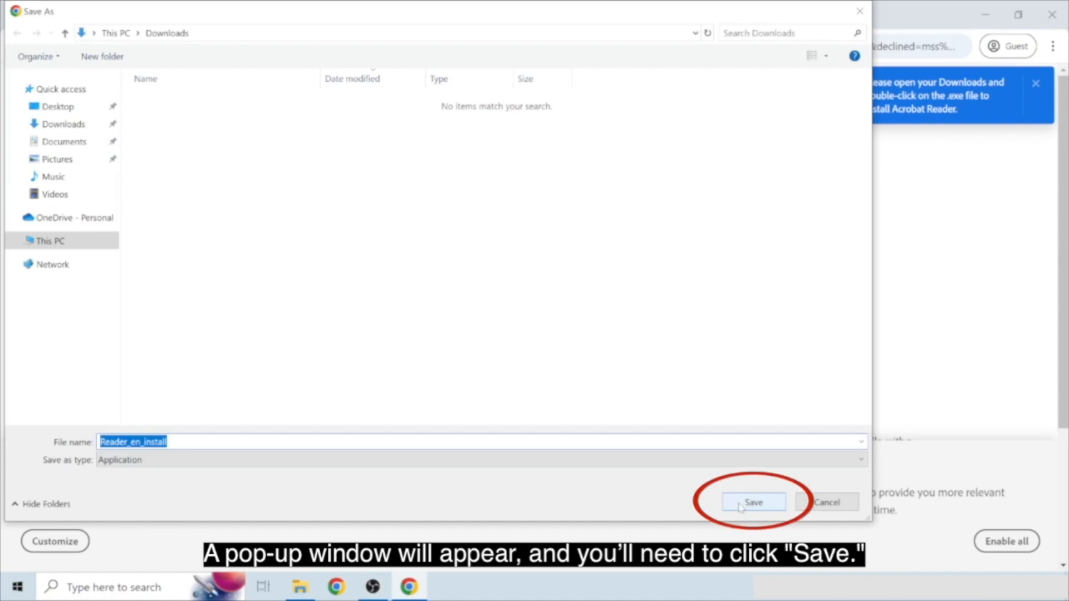
left_click(753, 502)
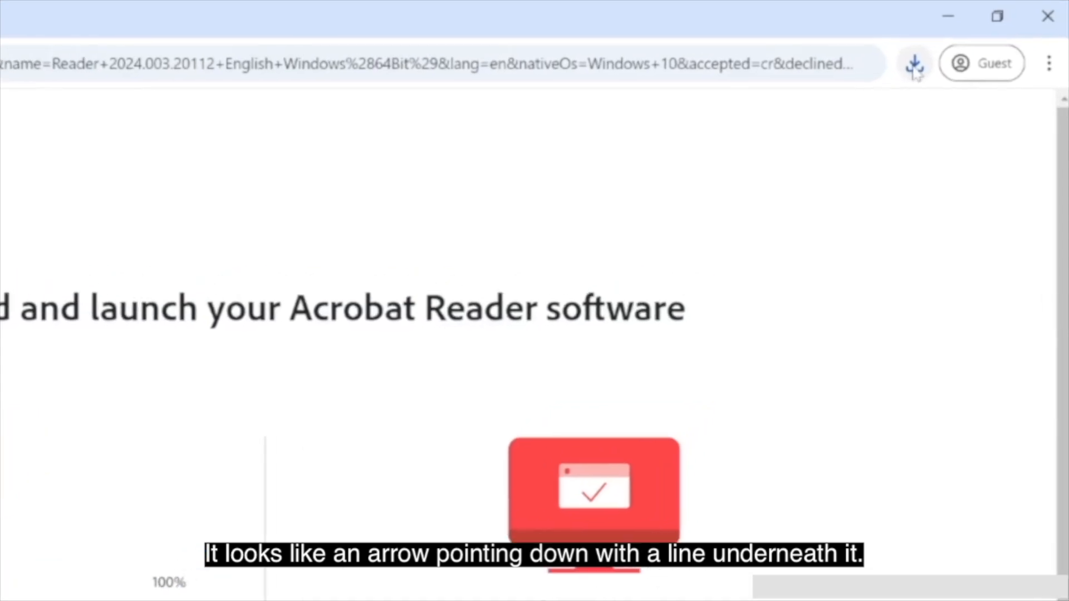
Step: Run the downloaded Reader installer from Chrome's recent downloads until it completes
scroll("down", 3)
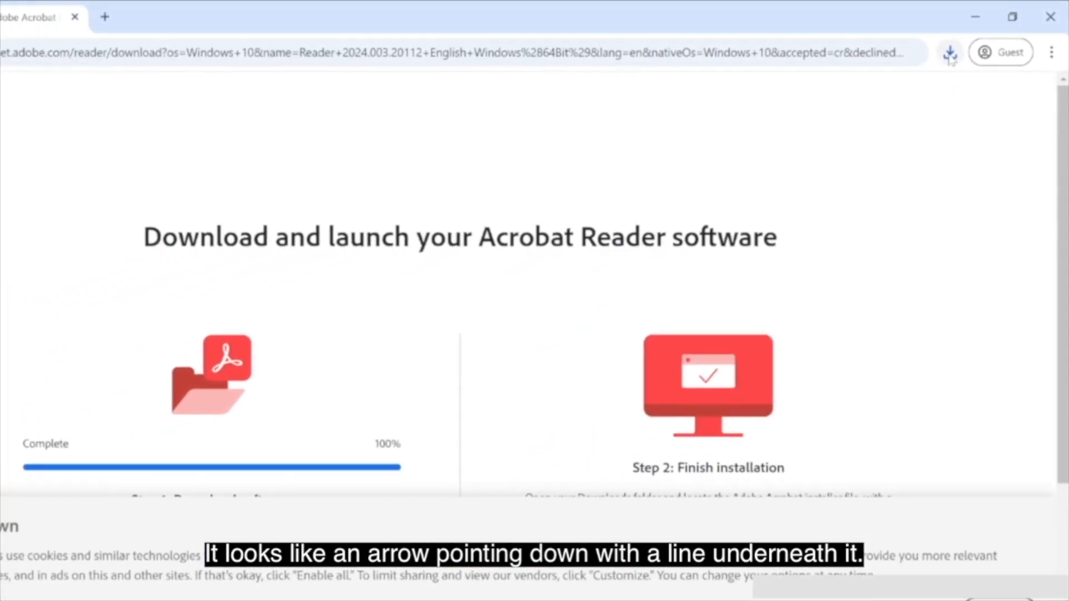
left_click(963, 47)
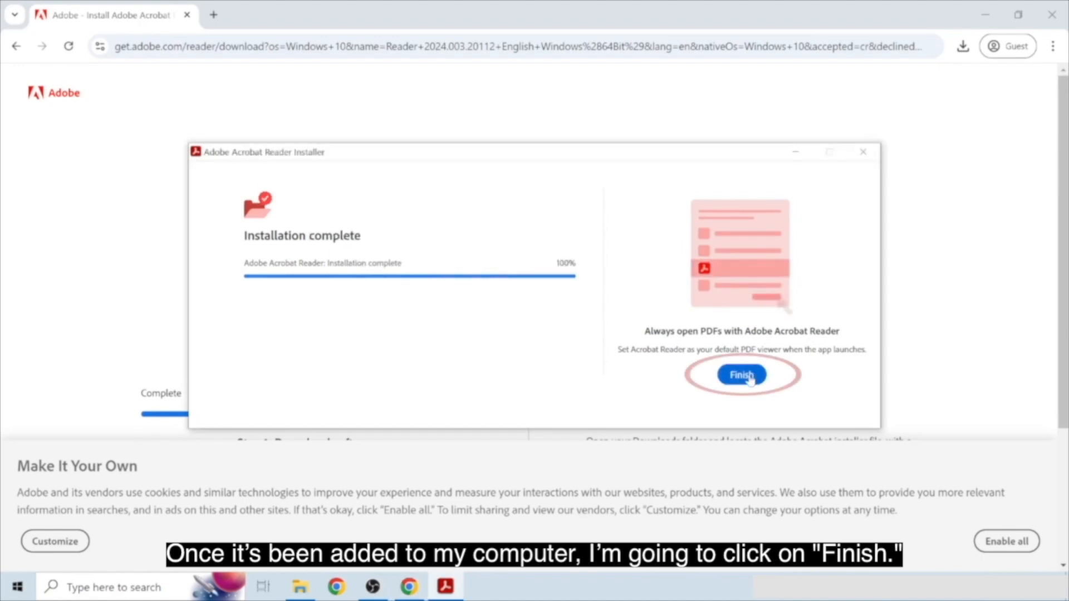
Step: Finish the installer and set Adobe Acrobat as the default app for .pdf files
left_click(741, 374)
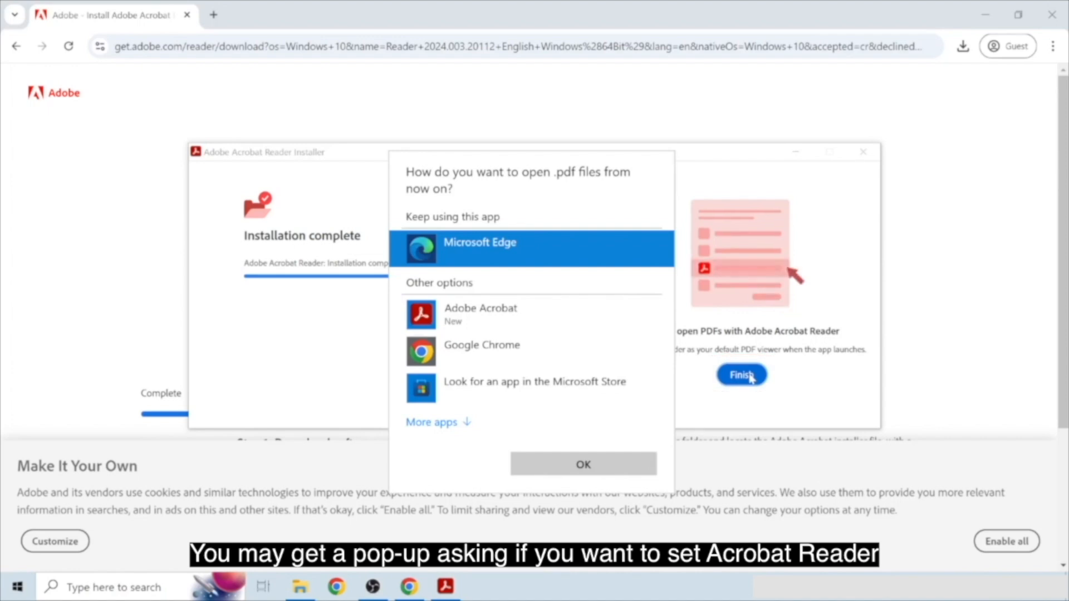
mouse_move(480, 313)
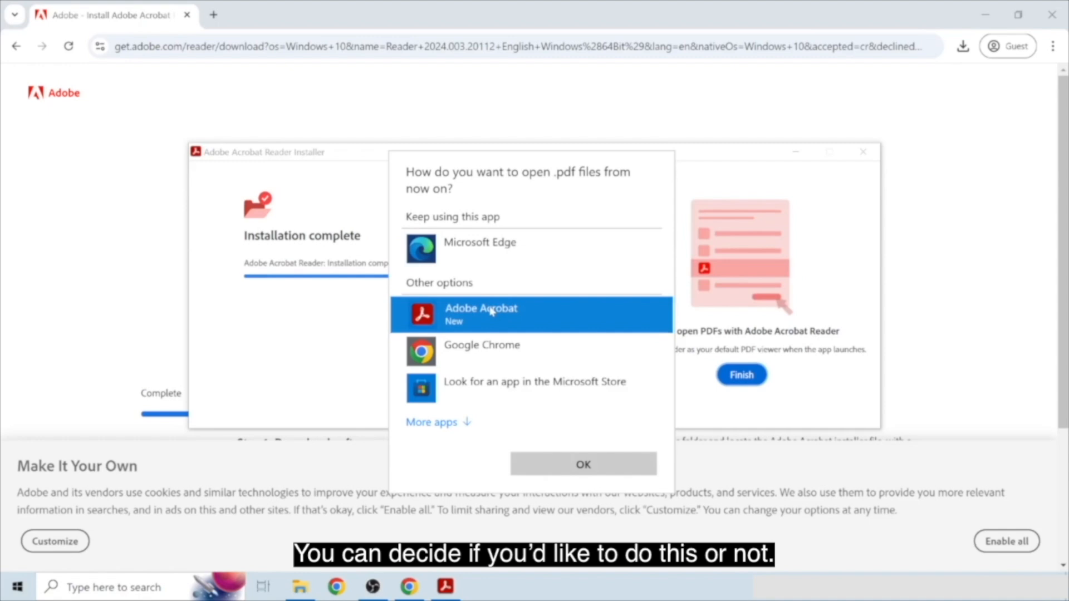
left_click(582, 464)
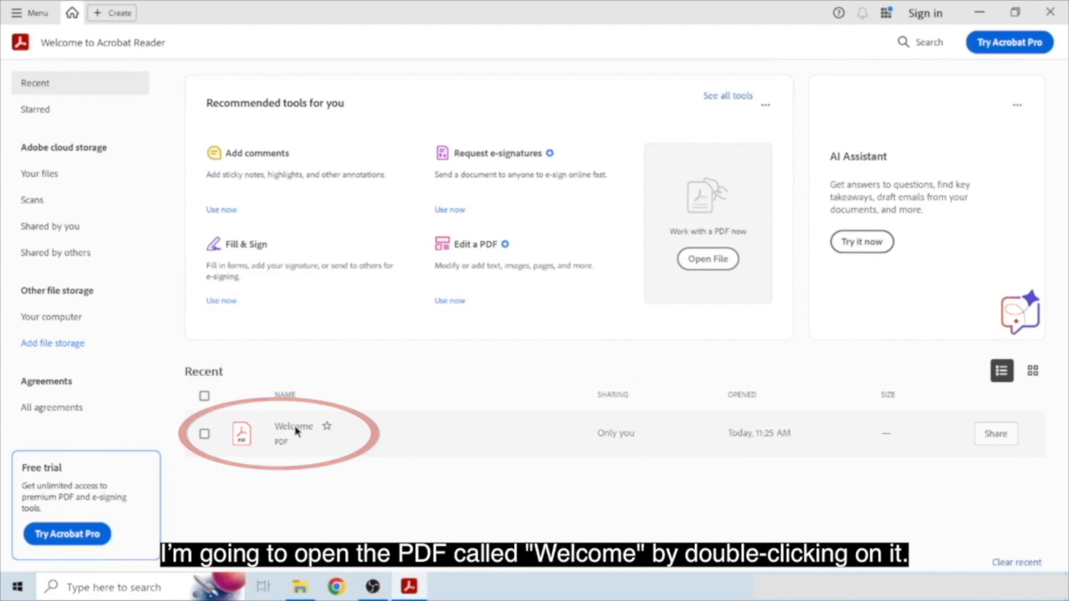
Step: Open the Welcome PDF and scroll down to its 'Get help from Adobe' section
double_click(293, 433)
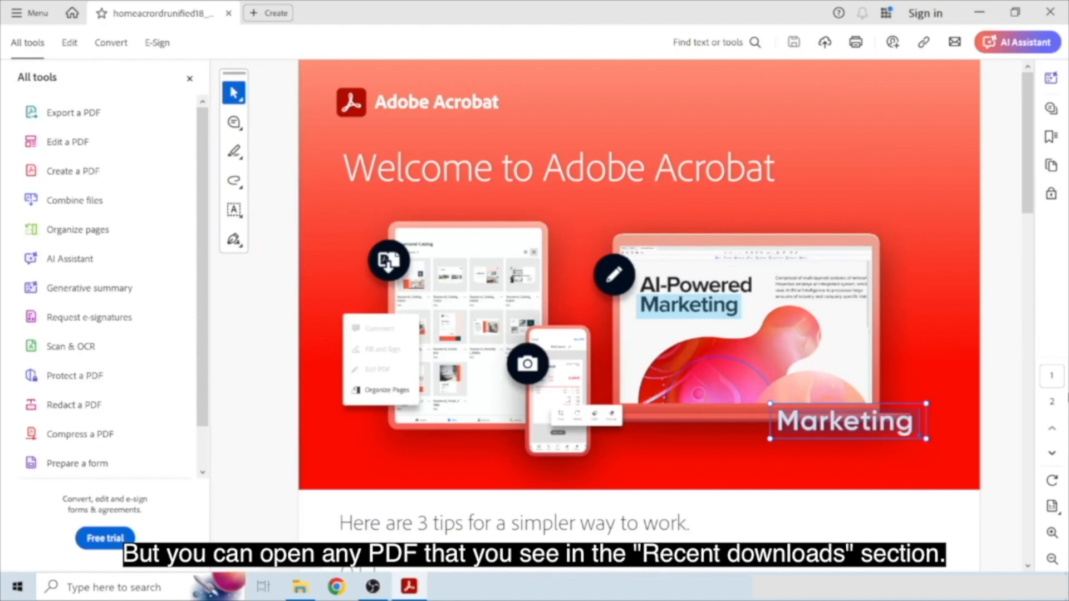
scroll("down", 3)
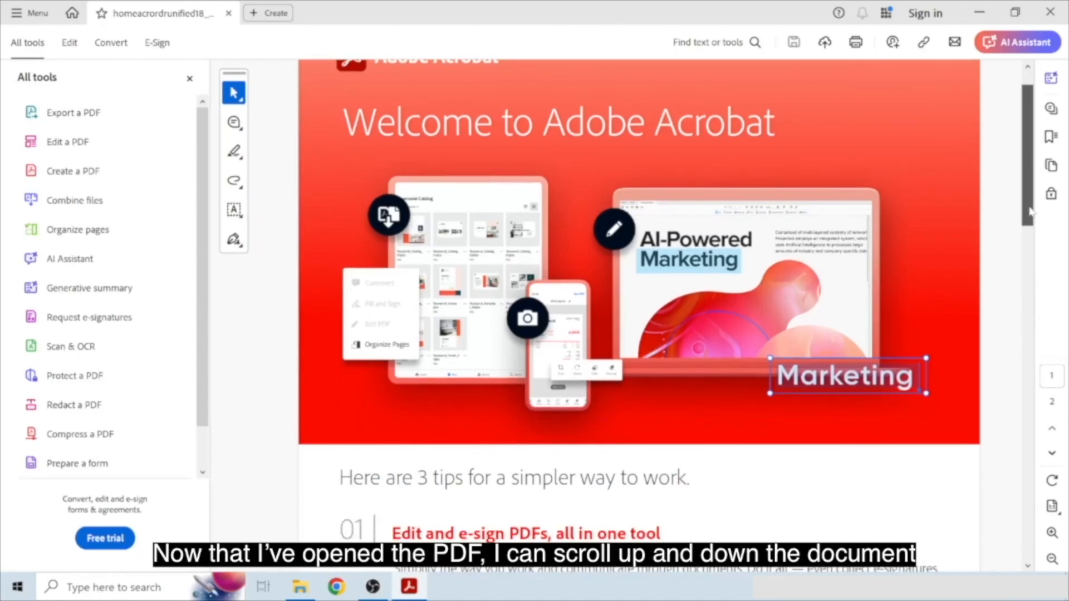
scroll("down", 3)
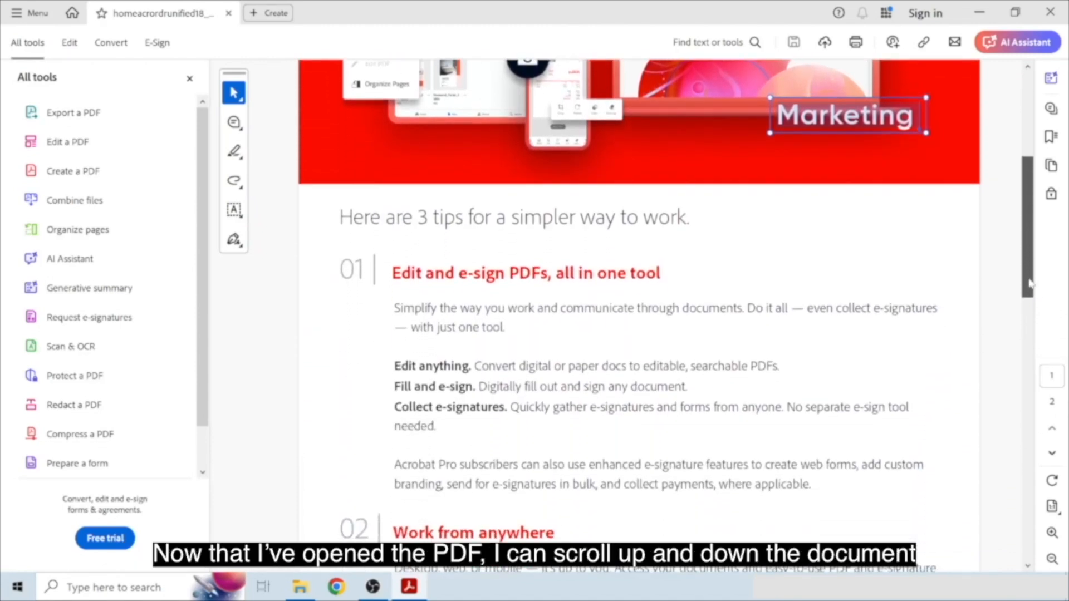
scroll("down", 3)
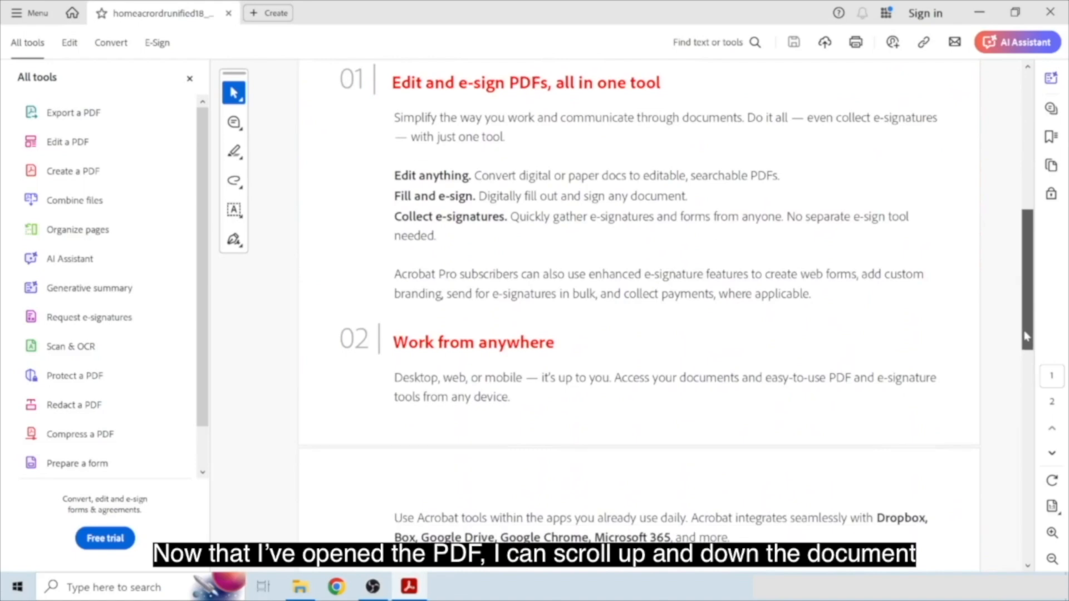
scroll("down", 3)
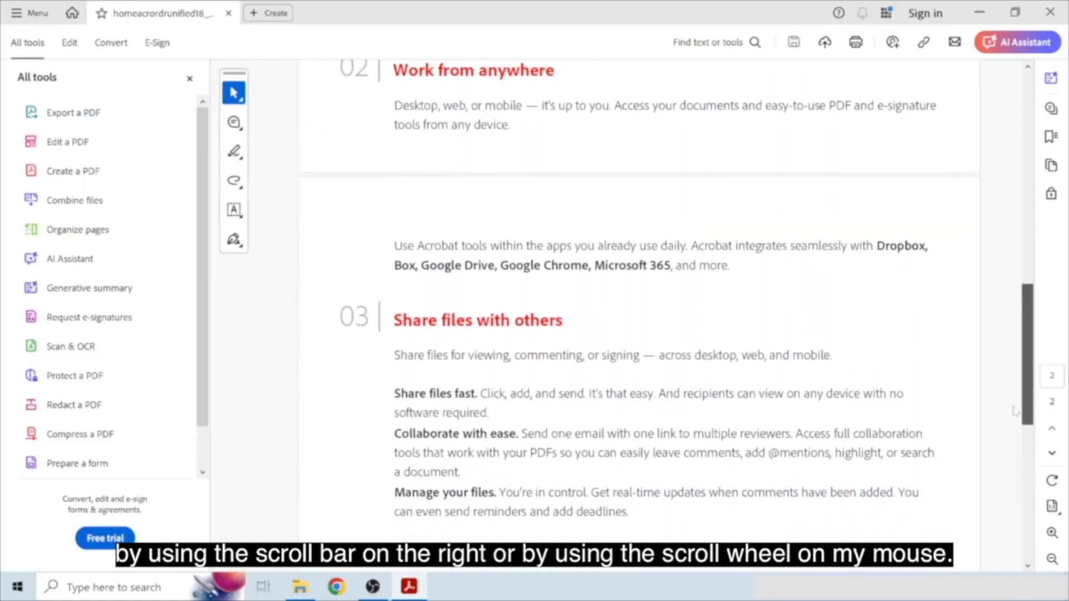
scroll("down", 3)
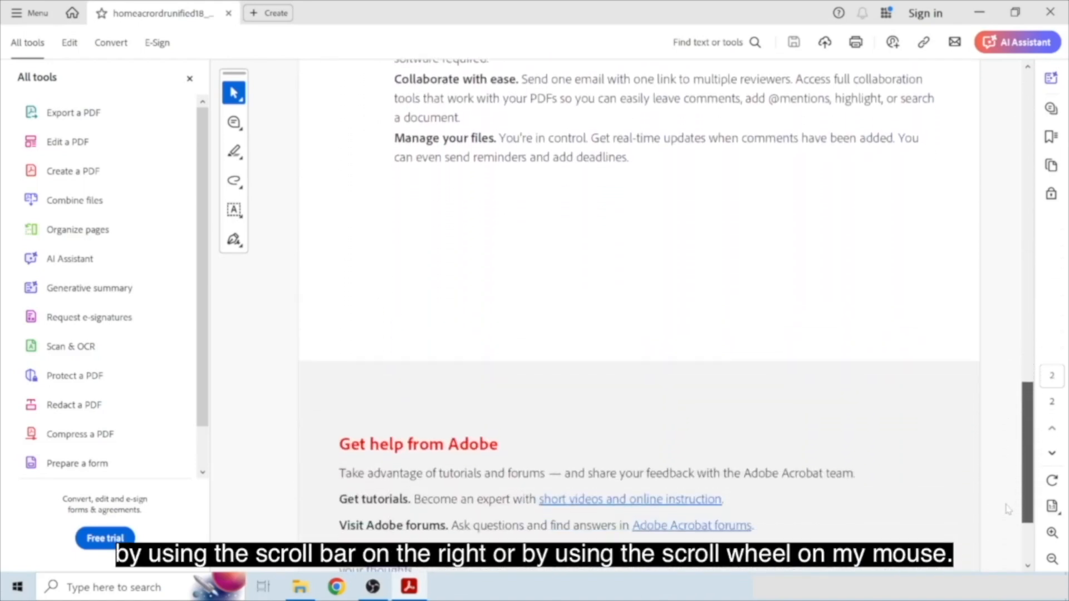
Step: Scroll the Welcome PDF back up to the three opening tips
scroll("up", 3)
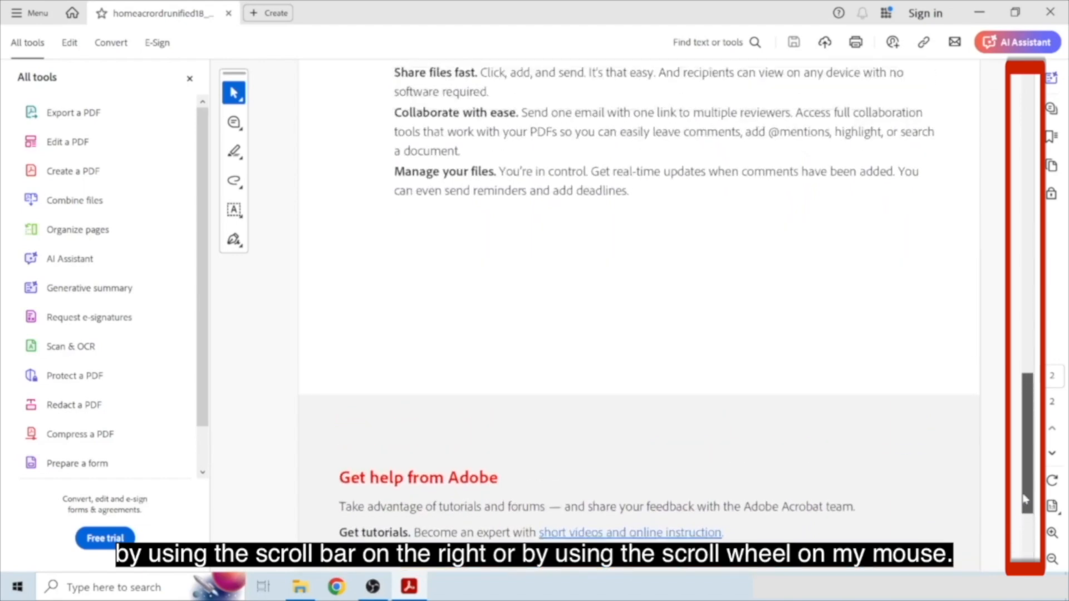
scroll("up", 3)
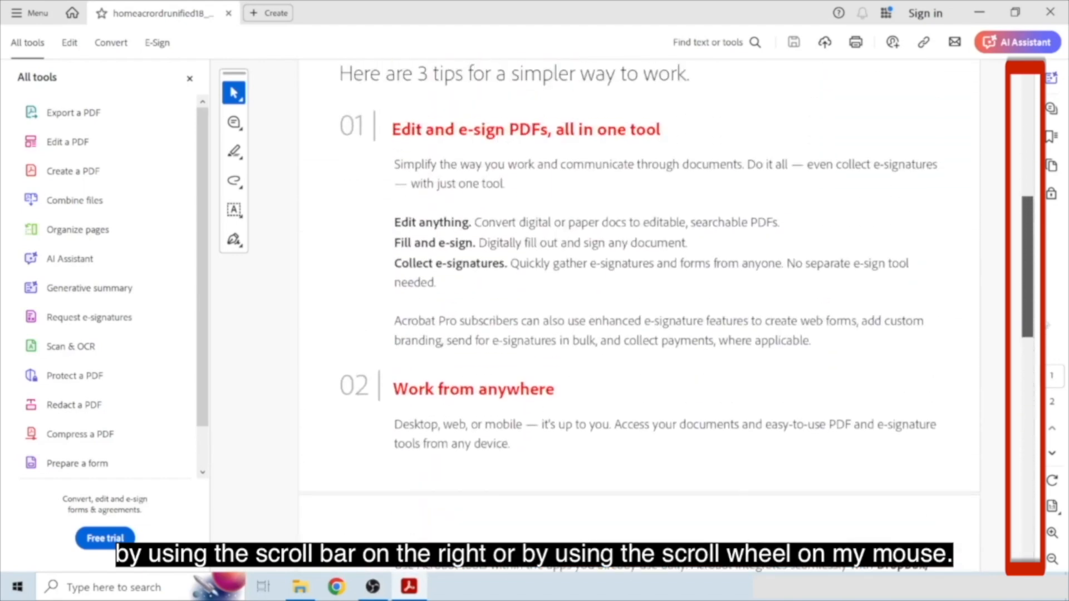
scroll("up", 3)
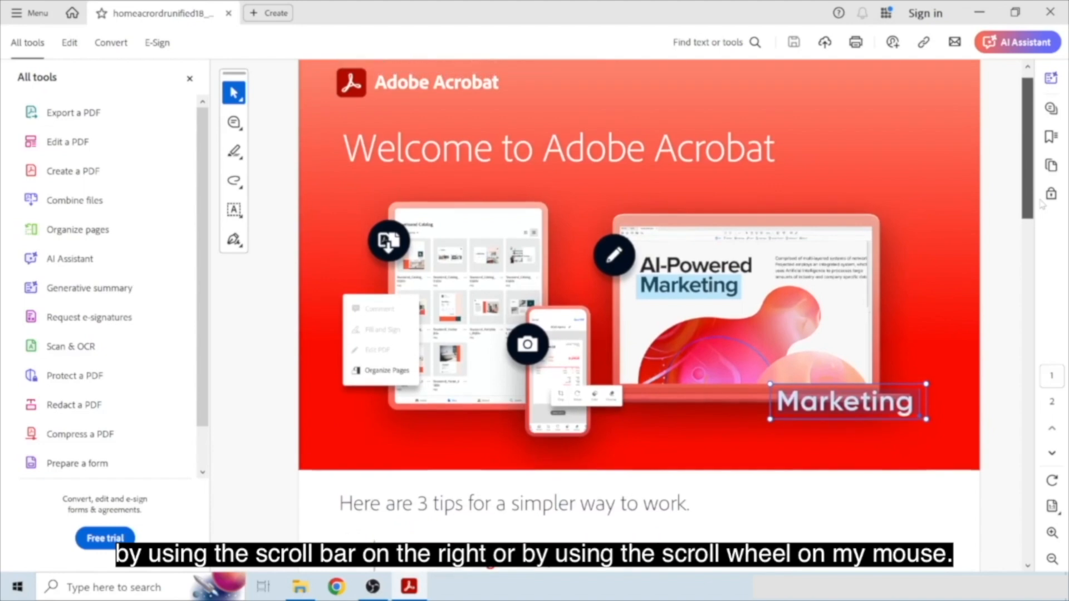
scroll("up", 3)
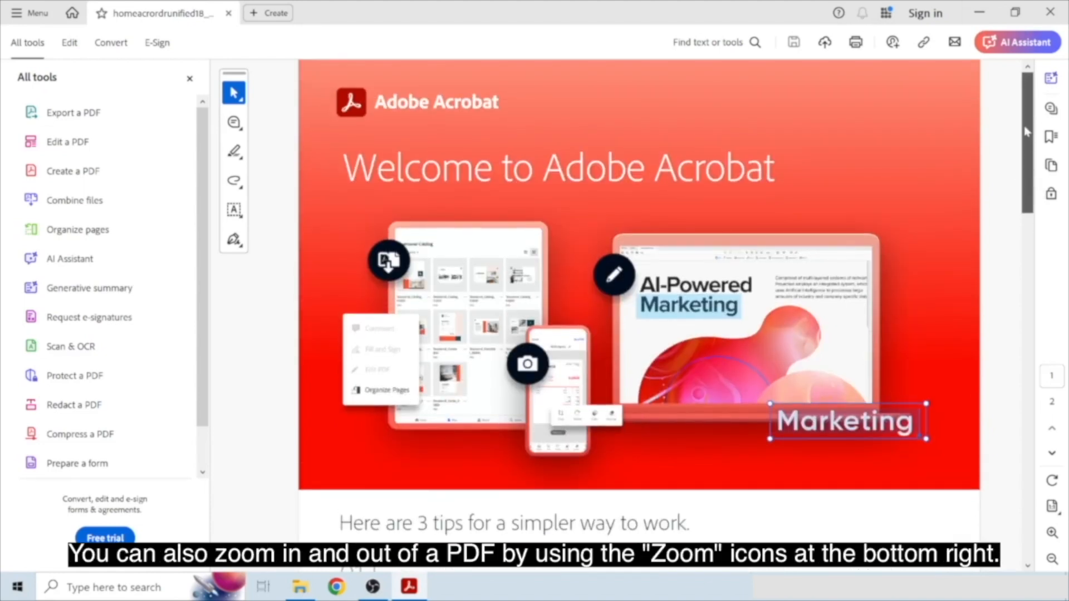
scroll("down", 3)
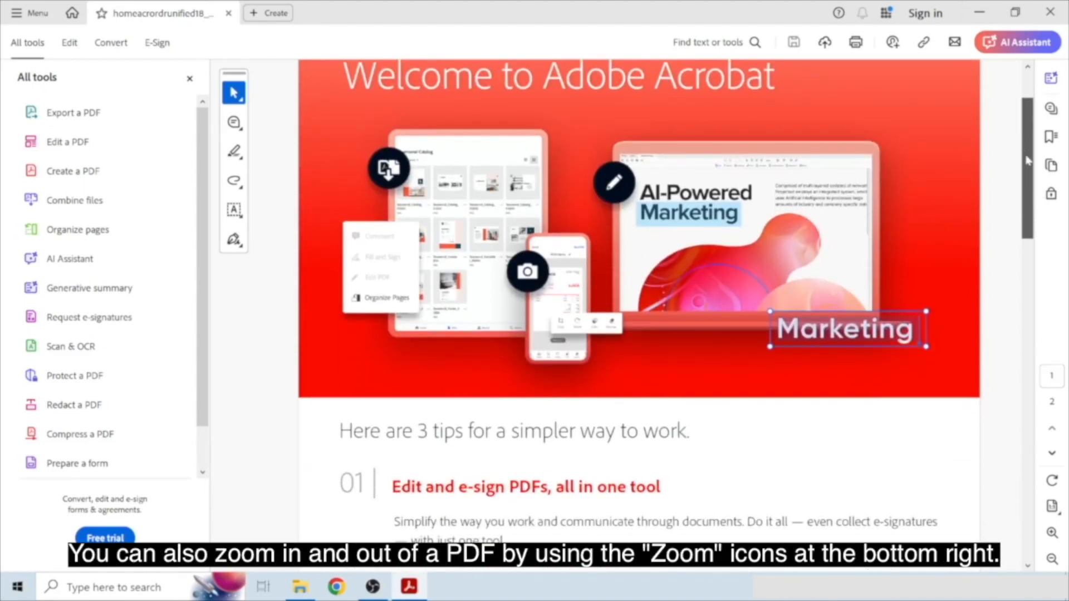
scroll("down", 3)
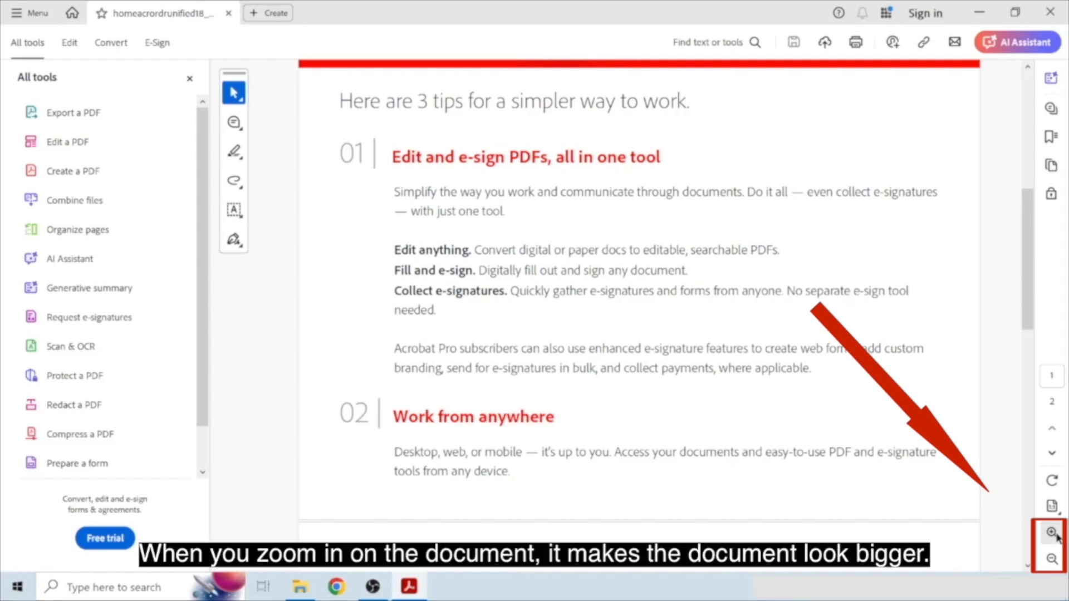
Step: Zoom the Welcome PDF in through 125% and 150% to 200%, then back out past 112%
left_click(1050, 531)
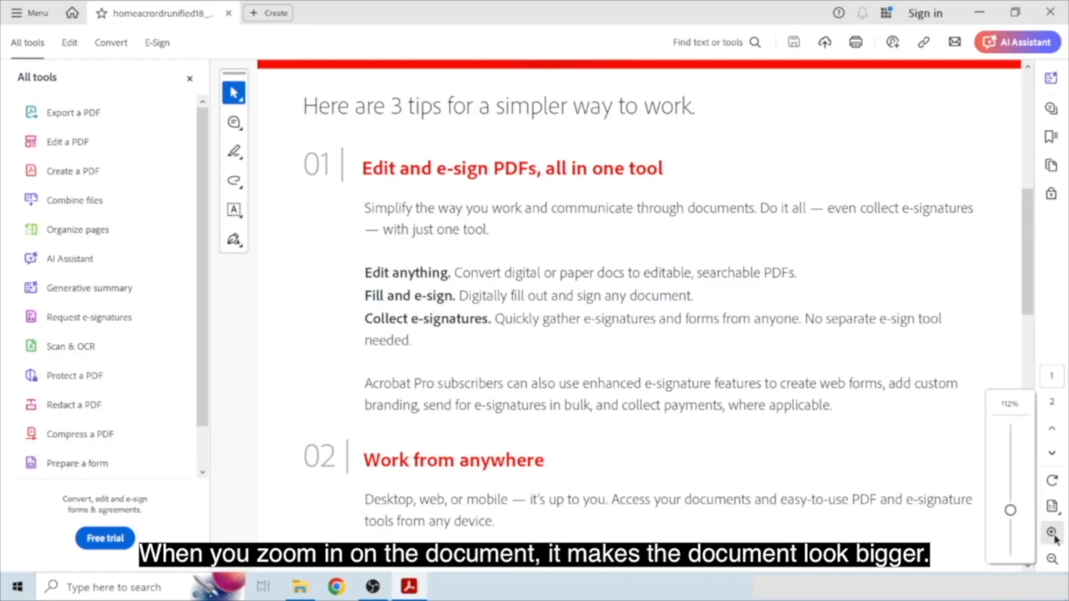
left_click(1051, 531)
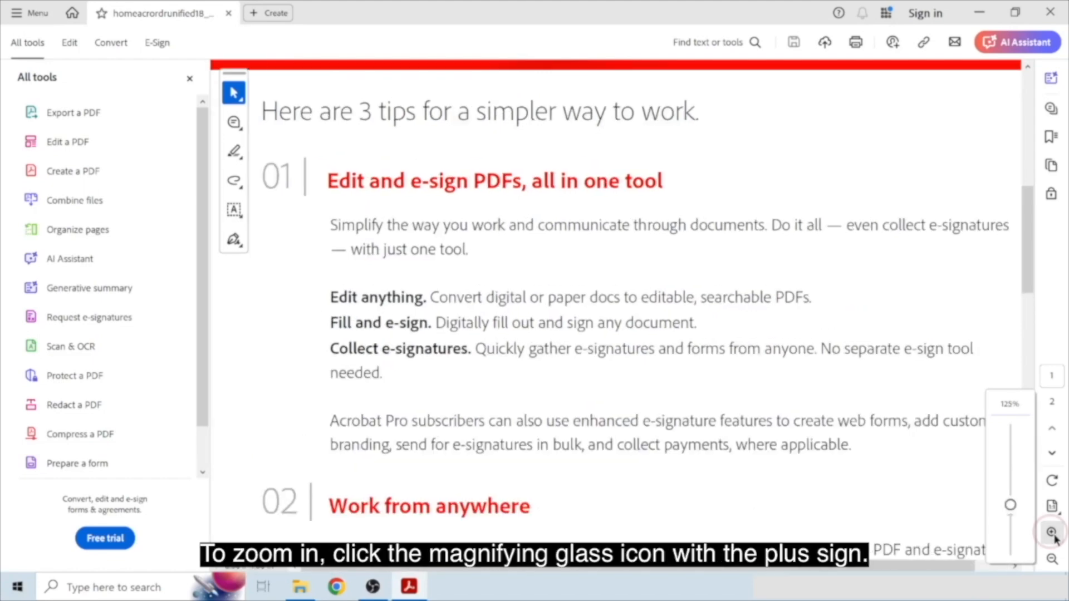
left_click(1051, 531)
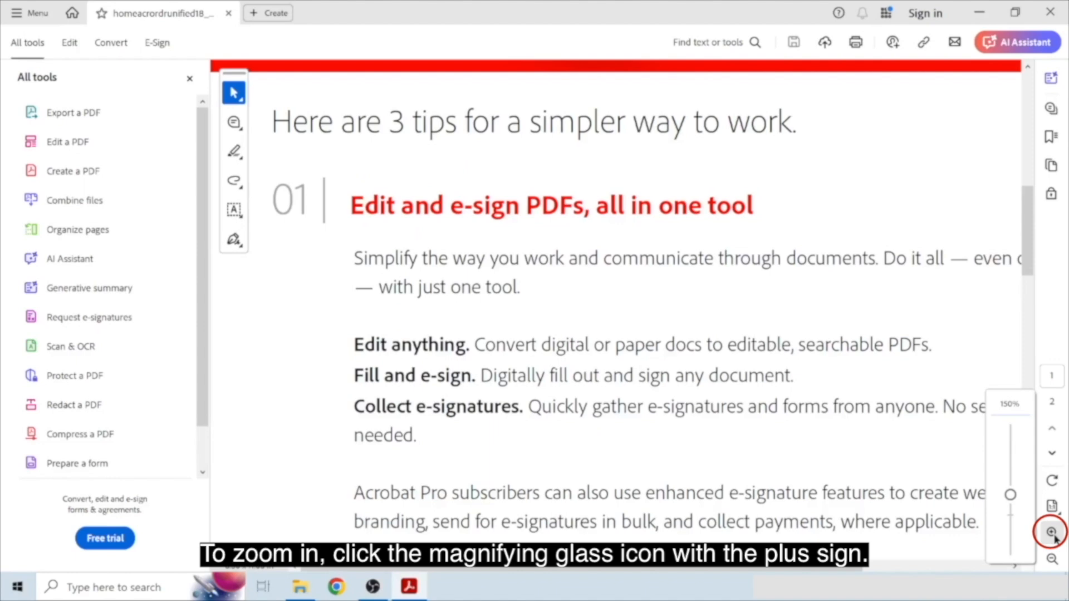
left_click(1049, 532)
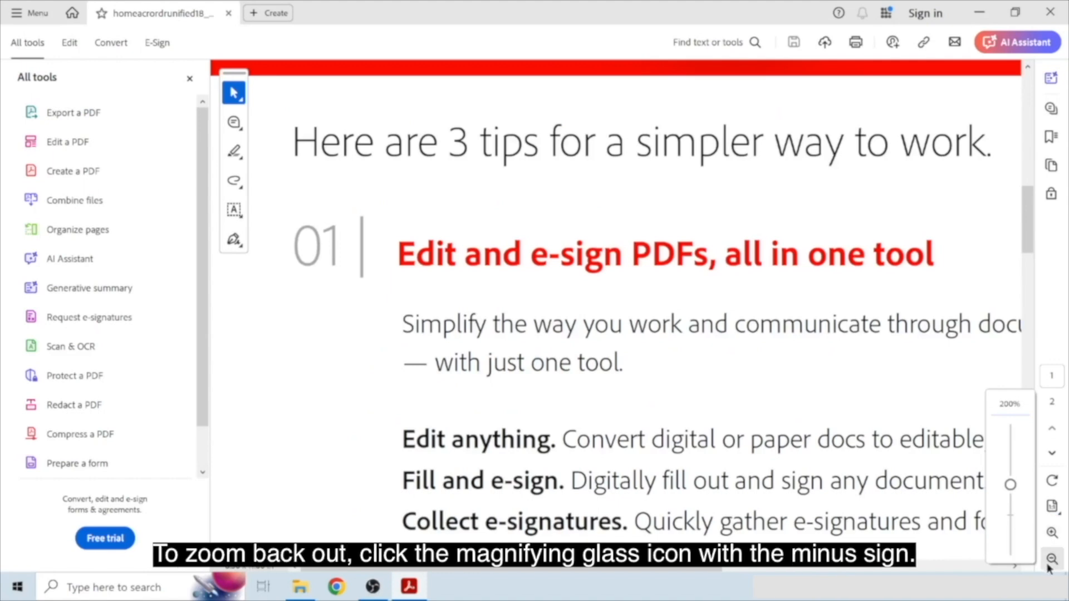
left_click(1050, 560)
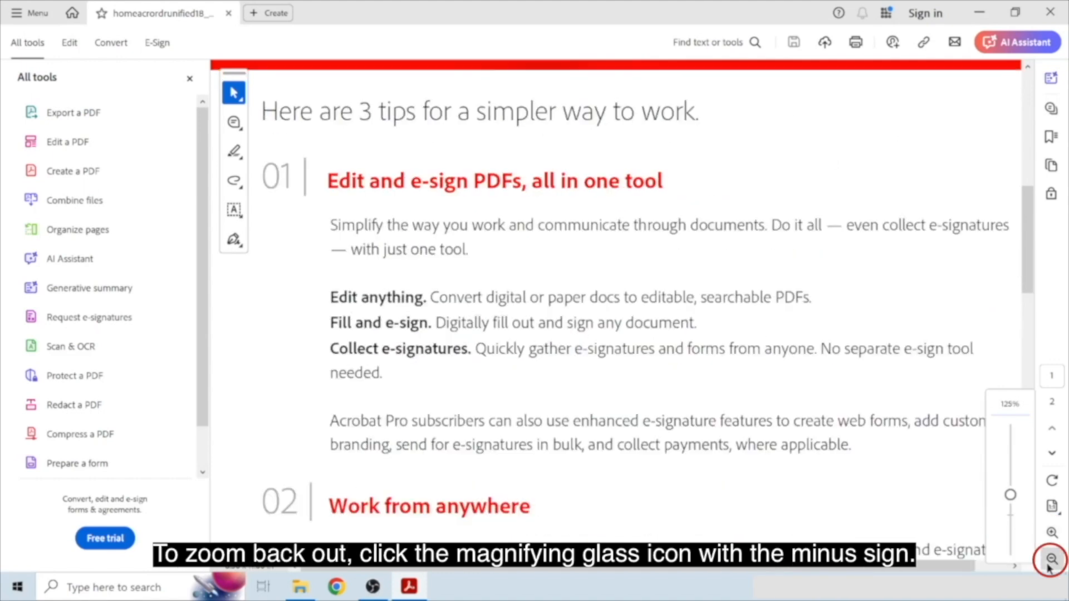
left_click(1052, 561)
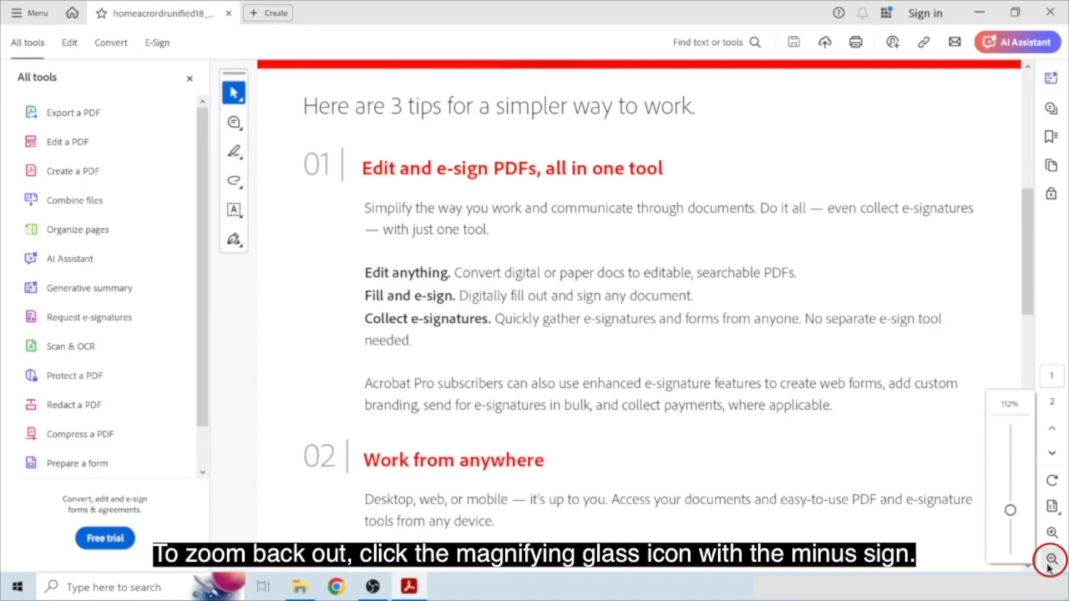
left_click(1052, 558)
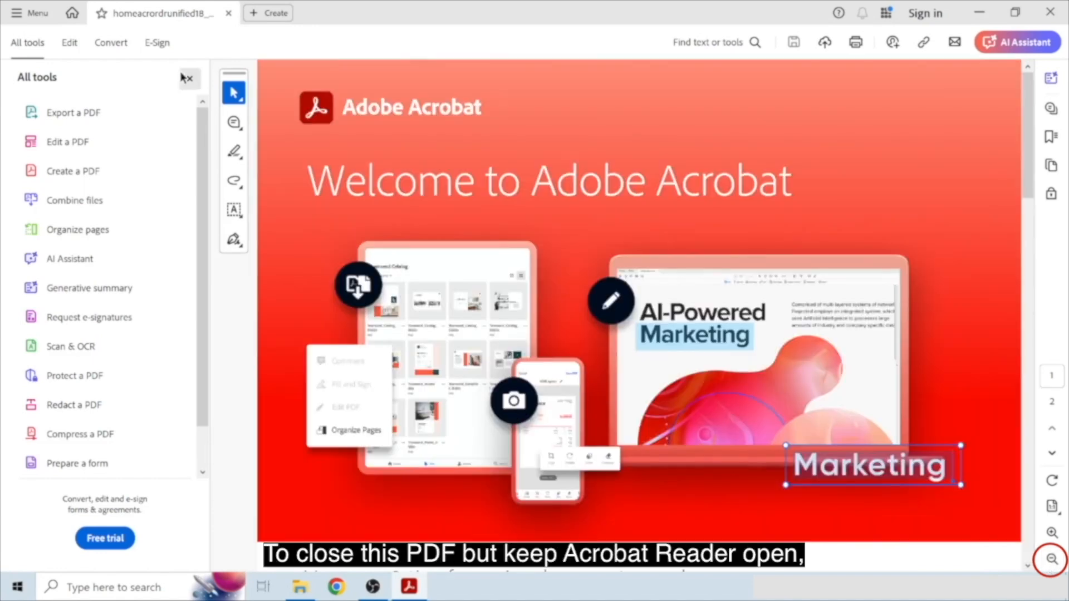
mouse_move(1025, 115)
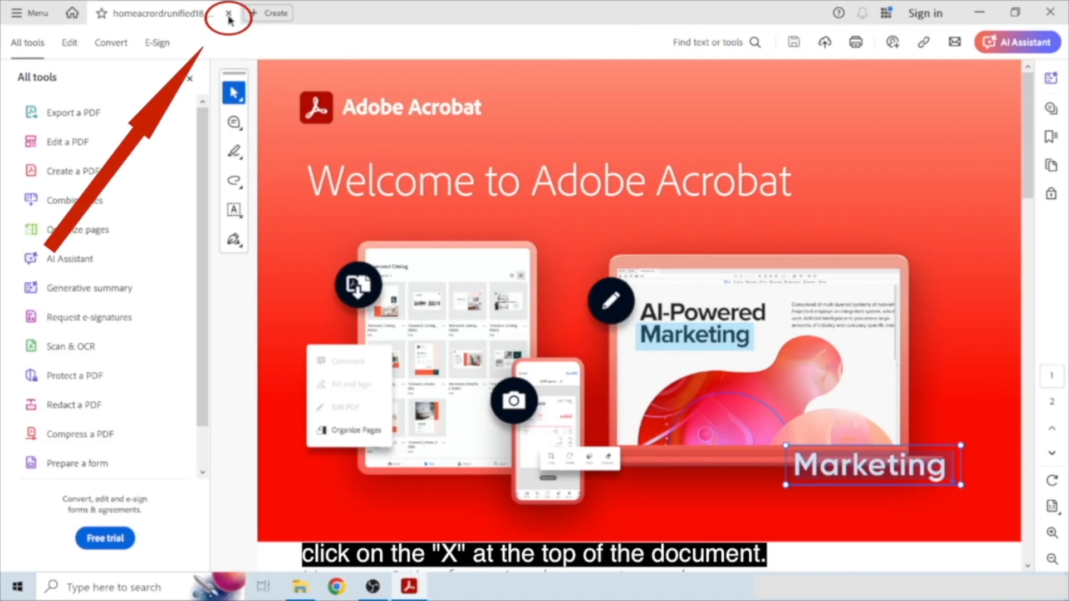
Step: Close the Welcome PDF tab, then exit Acrobat Reader to the desktop
left_click(229, 13)
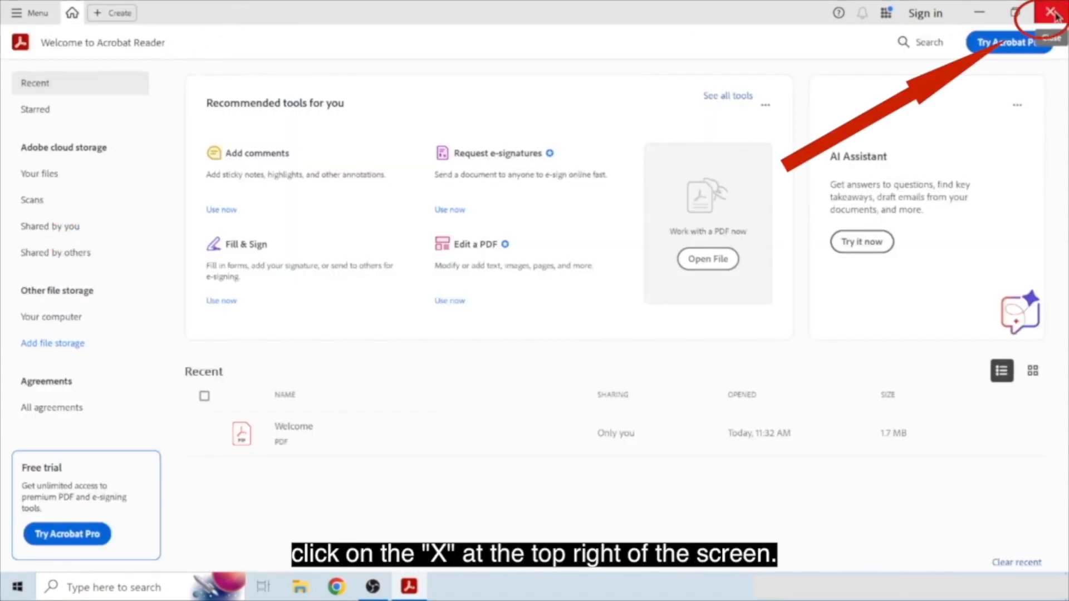
left_click(1056, 12)
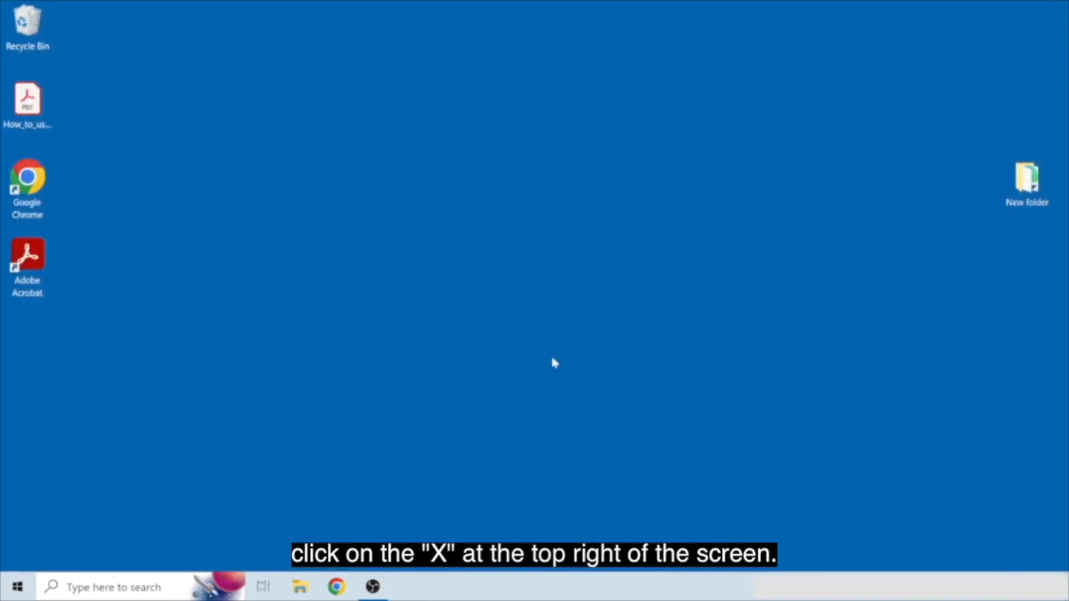